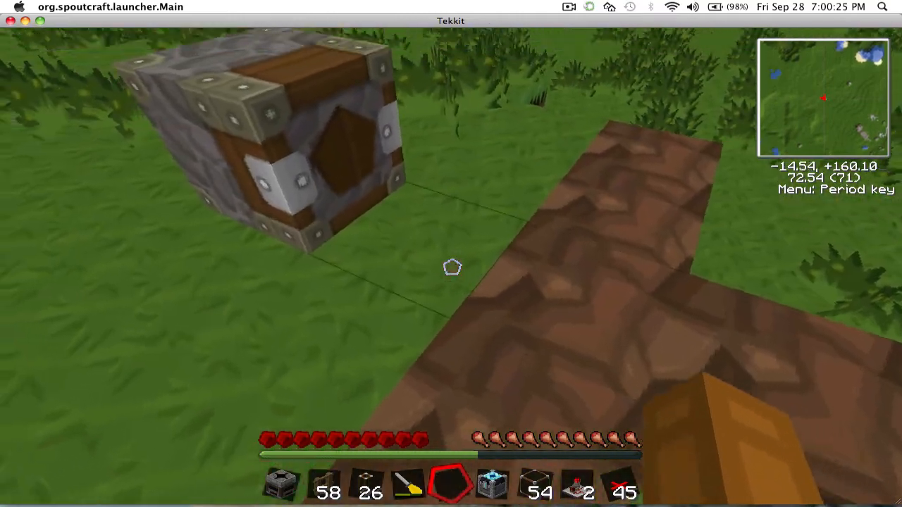
- Look over the inventory, then place wooden fence posts forming a pen beside the deployer
{"action": "key", "text": "e"}
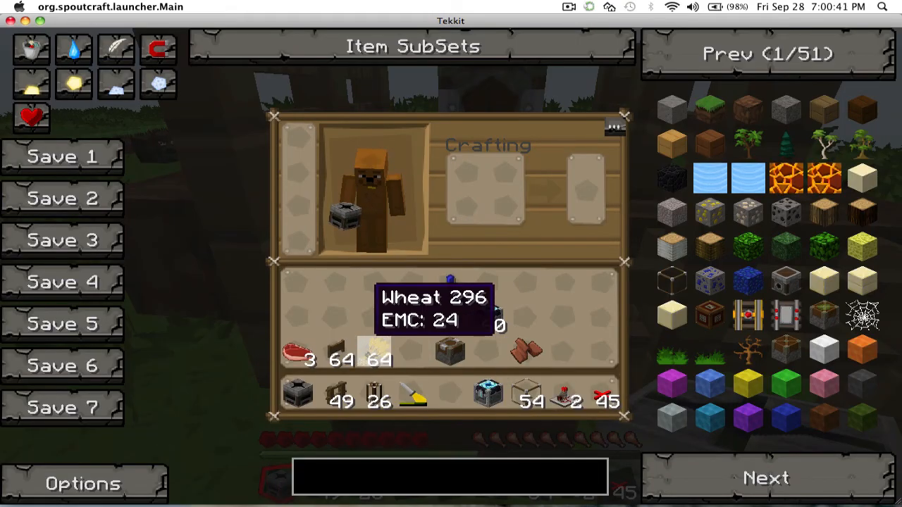
{"action": "key", "text": "Escape"}
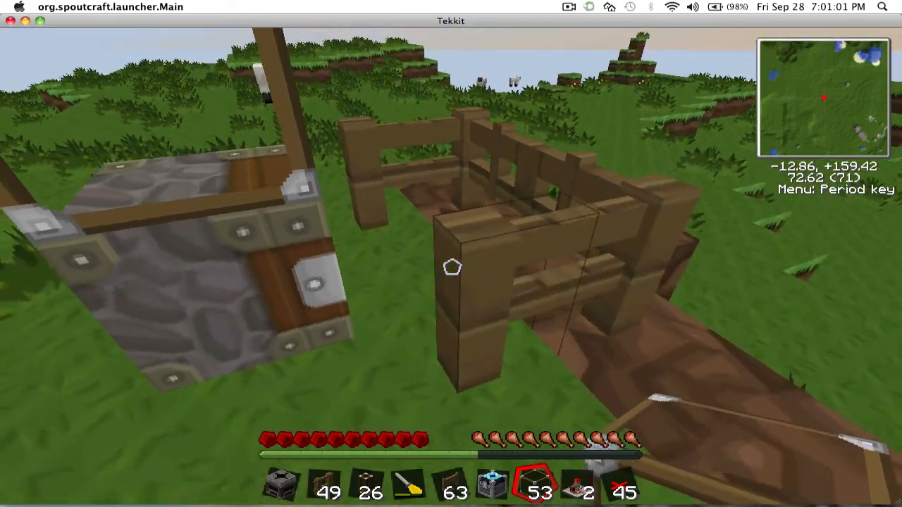
- Find 'cow' in NEI, spawn a cow in the pen, and place a filter and energy condenser
{"action": "key", "text": "e"}
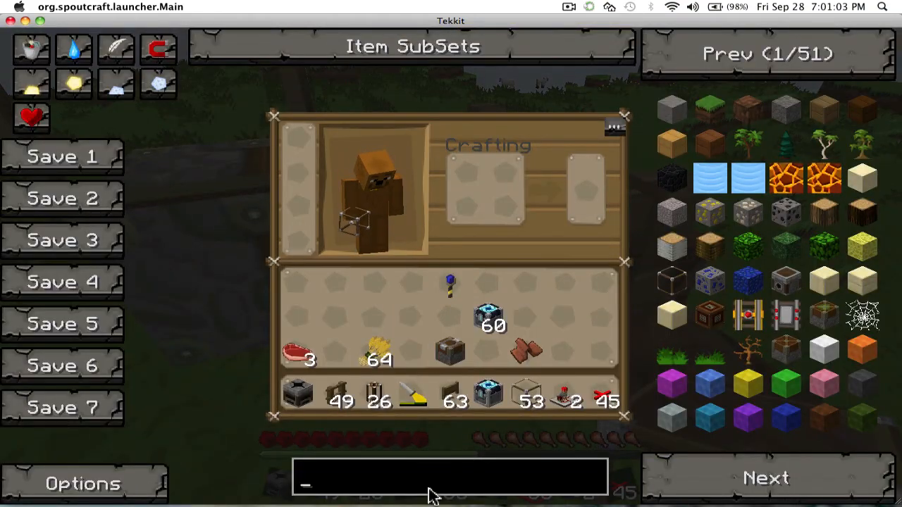
{"action": "type", "text": "cow"}
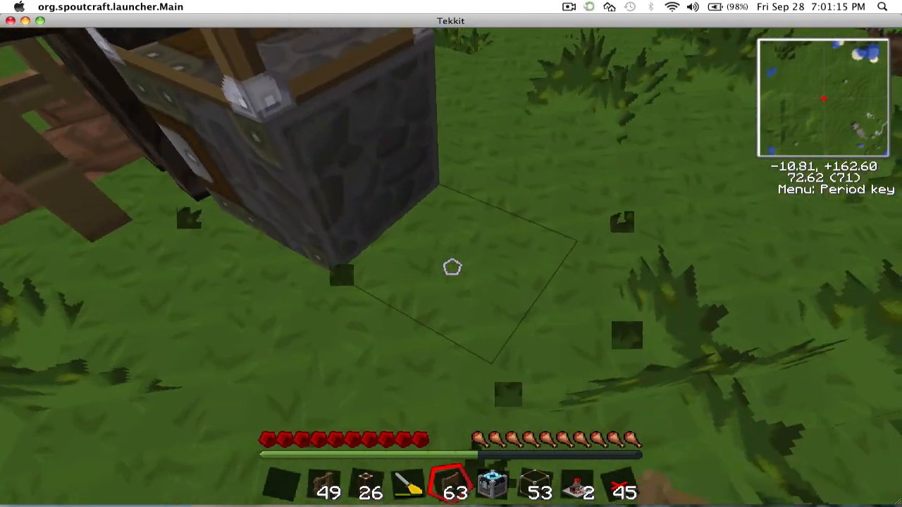
{"action": "key", "text": "e"}
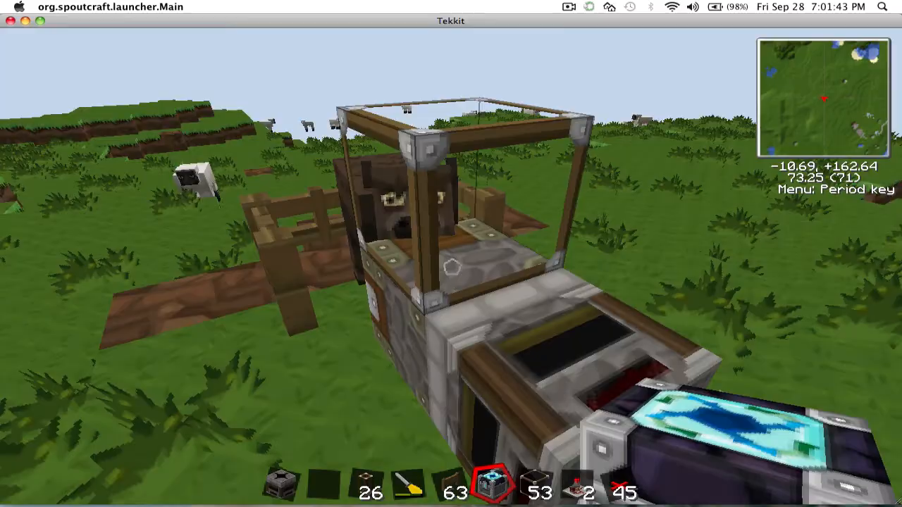
- Search 'bucket' in NEI, take empty buckets, and add a second filter by the condenser
{"action": "key", "text": "period"}
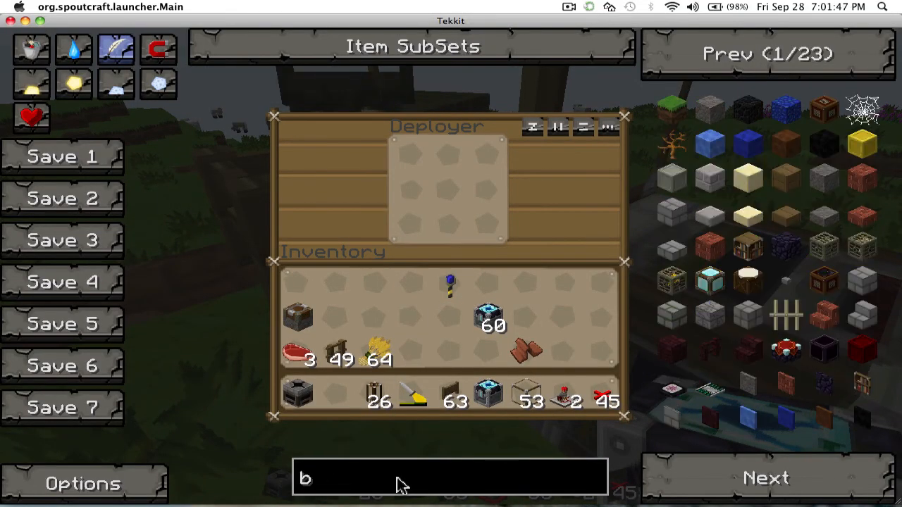
{"action": "type", "text": "ucket"}
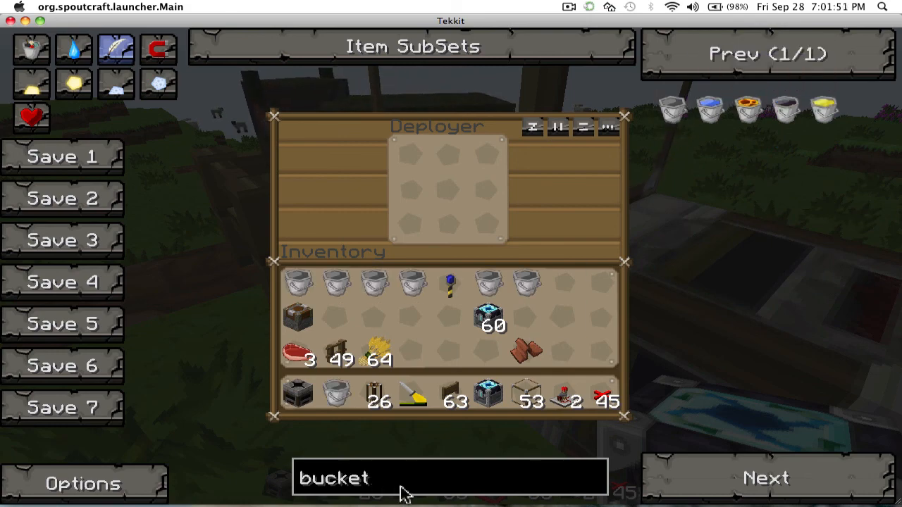
{"action": "type", "text": "mi"}
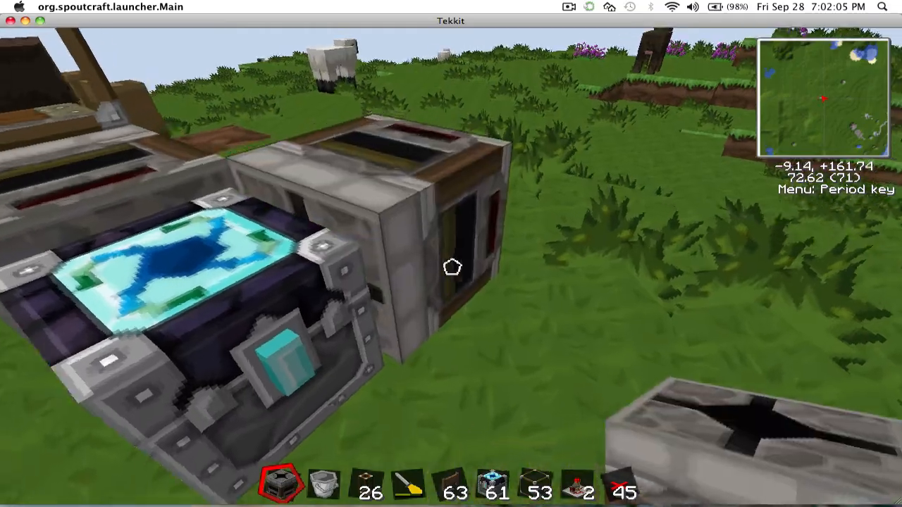
{"action": "mouse_move", "coordinate": [451, 267]}
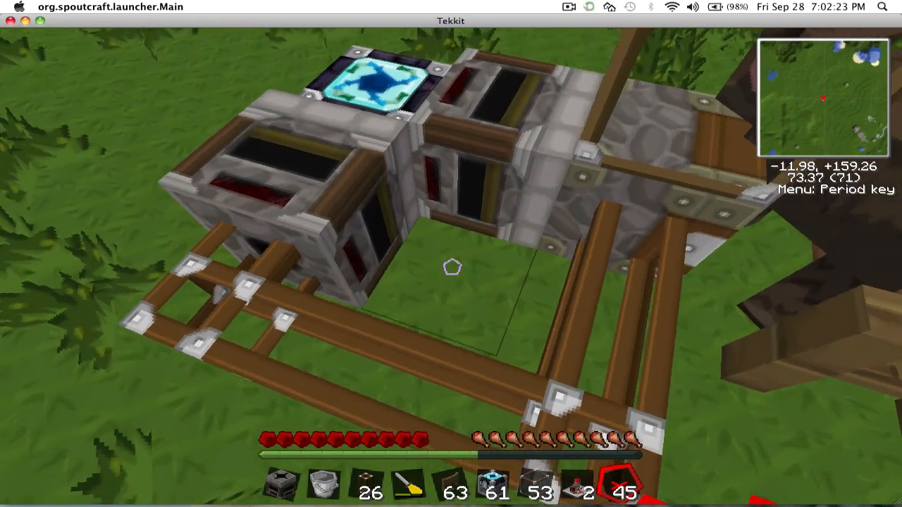
- Place a timer shortened by one second and run red alloy wire to the filters
{"action": "key", "text": "e"}
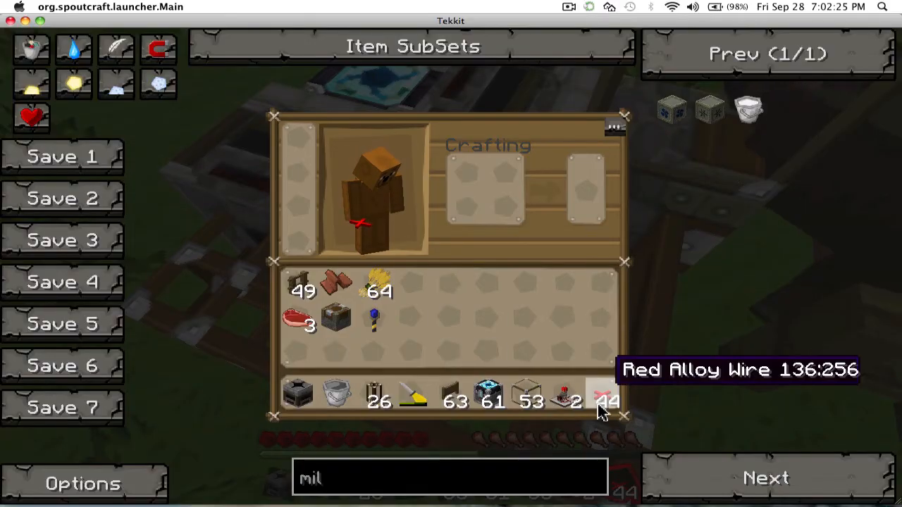
{"action": "key", "text": "Escape"}
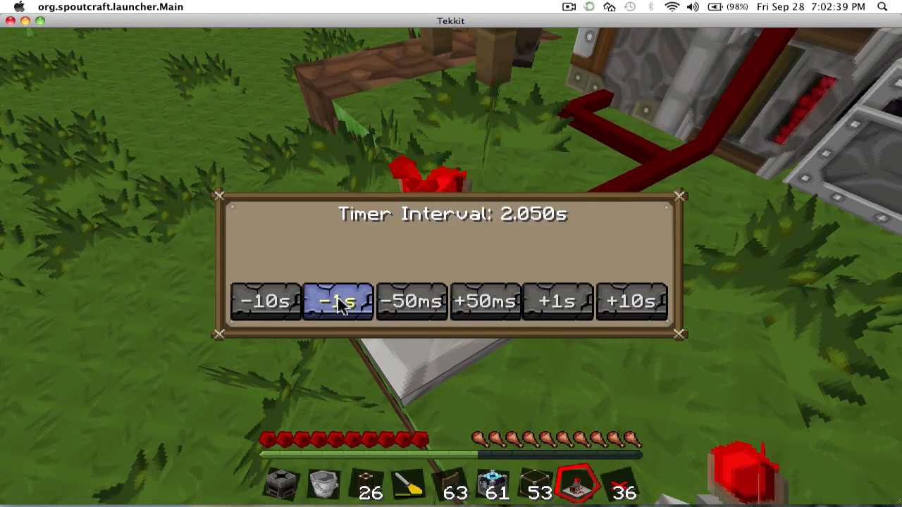
{"action": "left_click", "coordinate": [486, 301]}
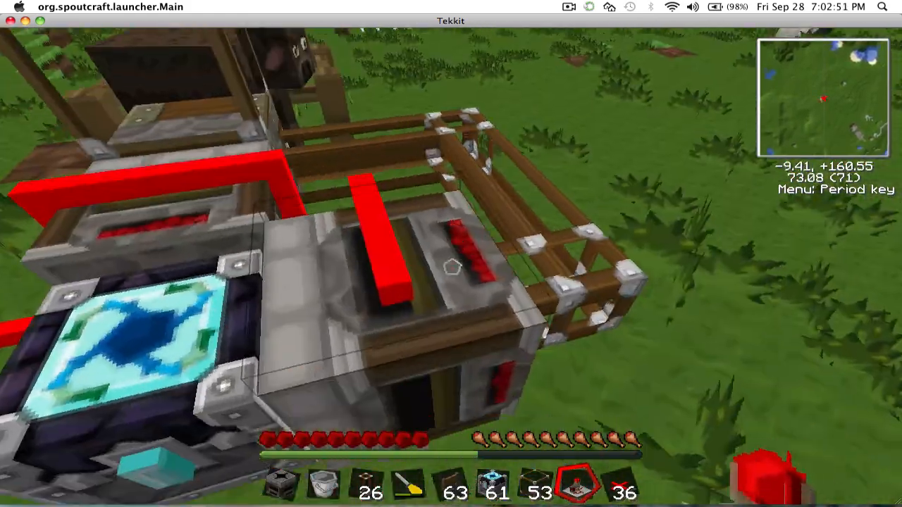
{"action": "mouse_move", "coordinate": [450, 253]}
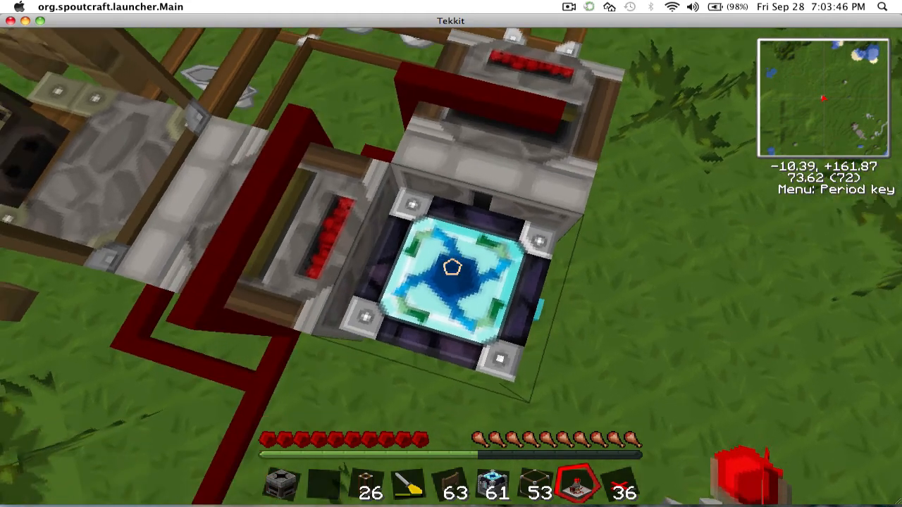
- Cap the longer wooden pipe run with a second energy condenser and wire another timer to a filter
{"action": "key", "text": "period"}
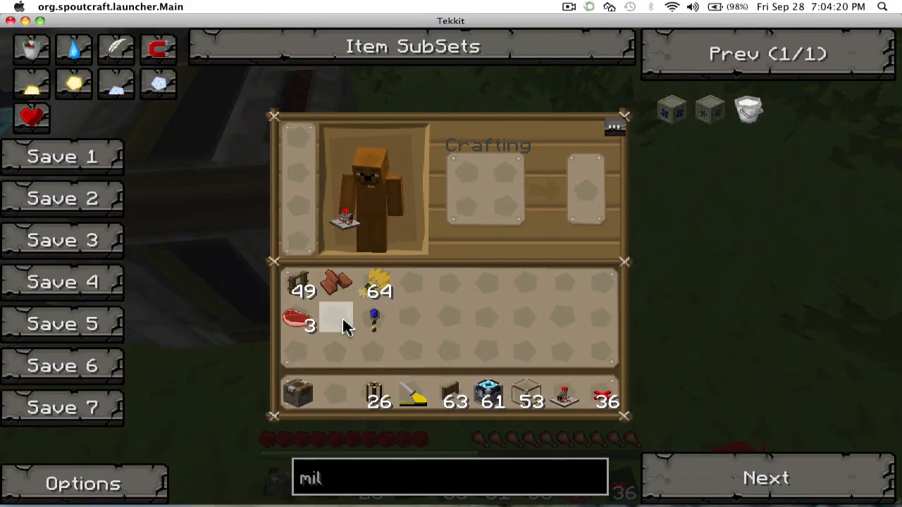
{"action": "key", "text": "Escape"}
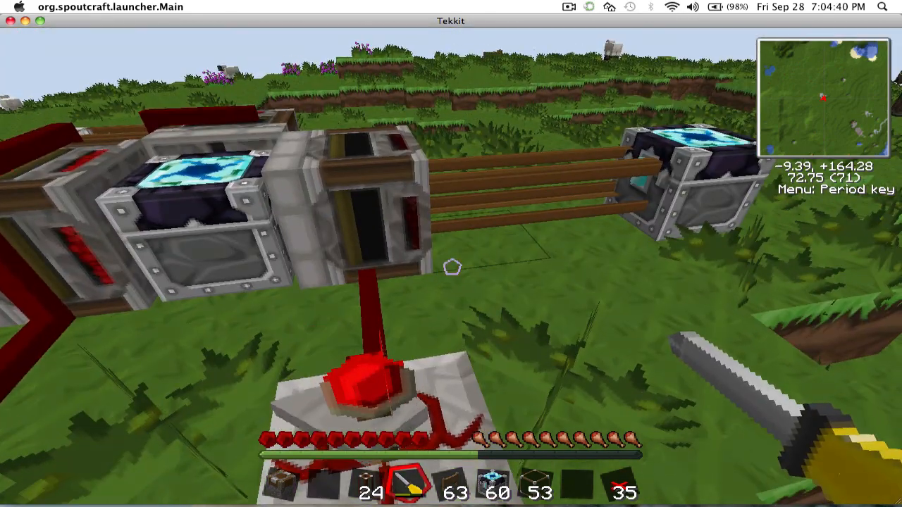
{"action": "mouse_move", "coordinate": [451, 254]}
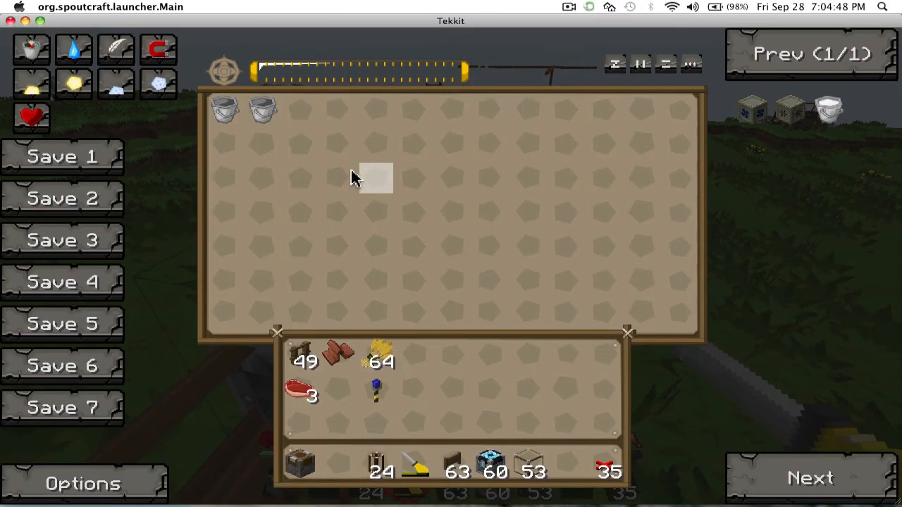
- View the two buckets in the condenser, search 'mil', and take a pickaxe and Diamond Helmet
{"action": "type", "text": "mil"}
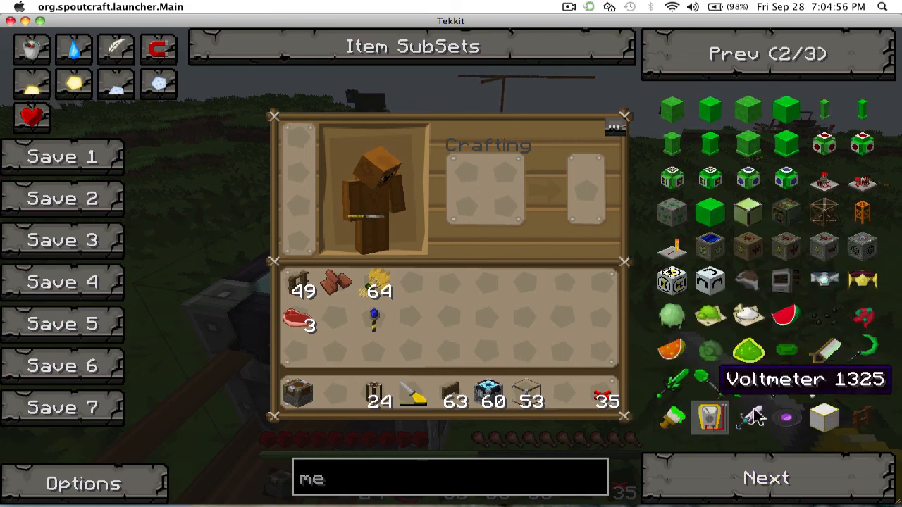
{"action": "mouse_move", "coordinate": [768, 394]}
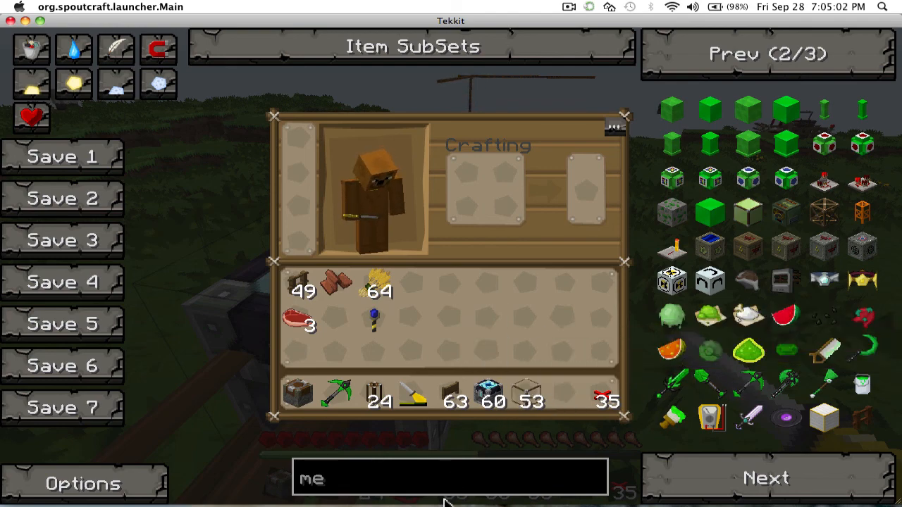
{"action": "mouse_move", "coordinate": [824, 282]}
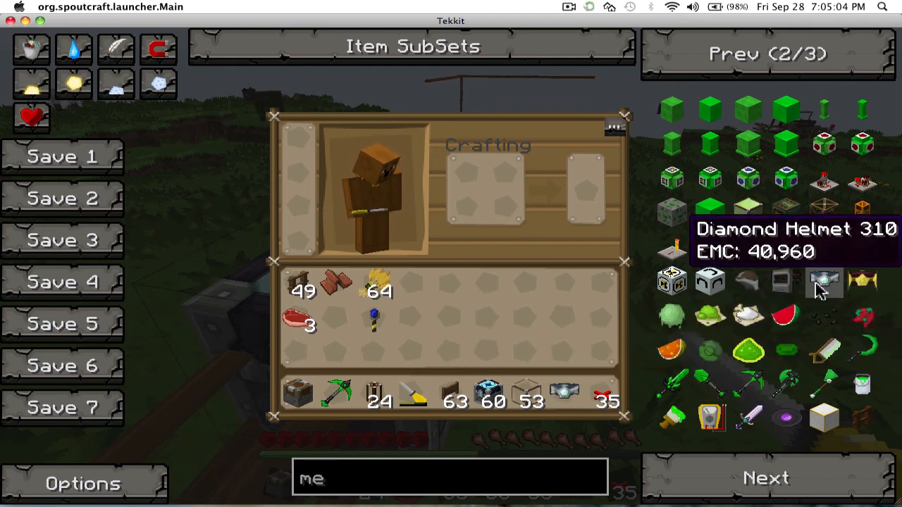